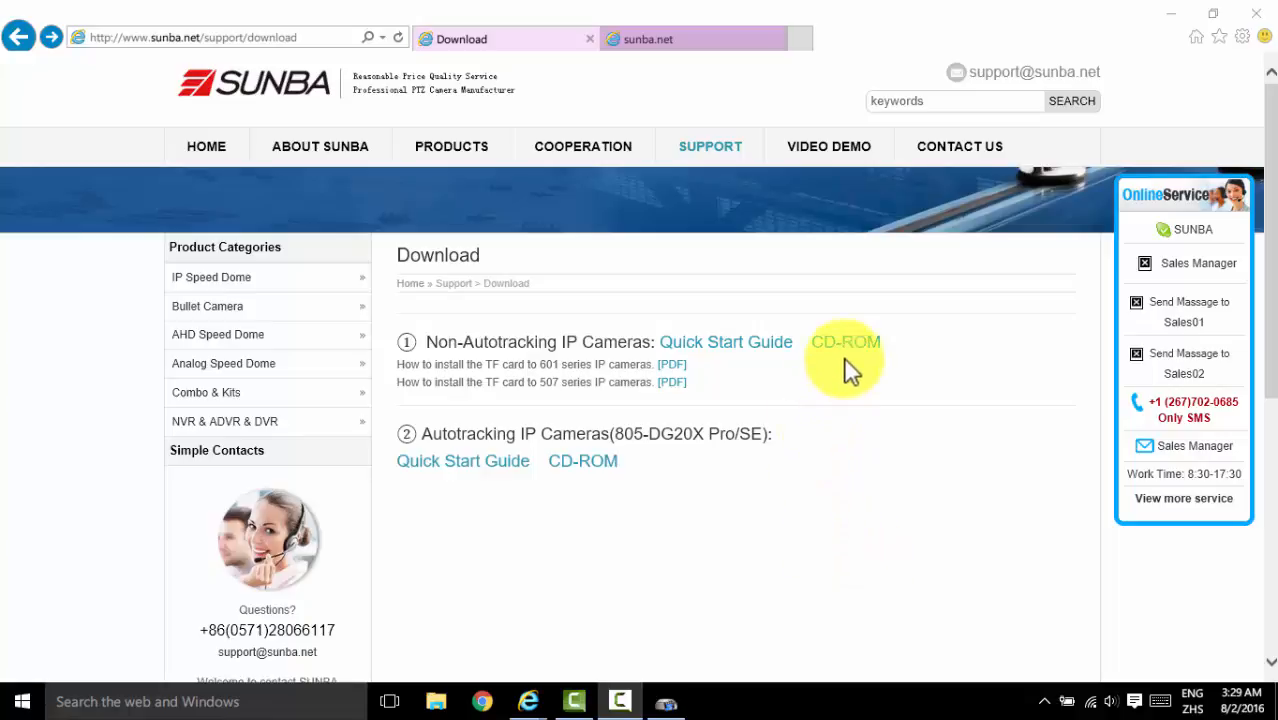
{"action": "mouse_move", "coordinate": [856, 360]}
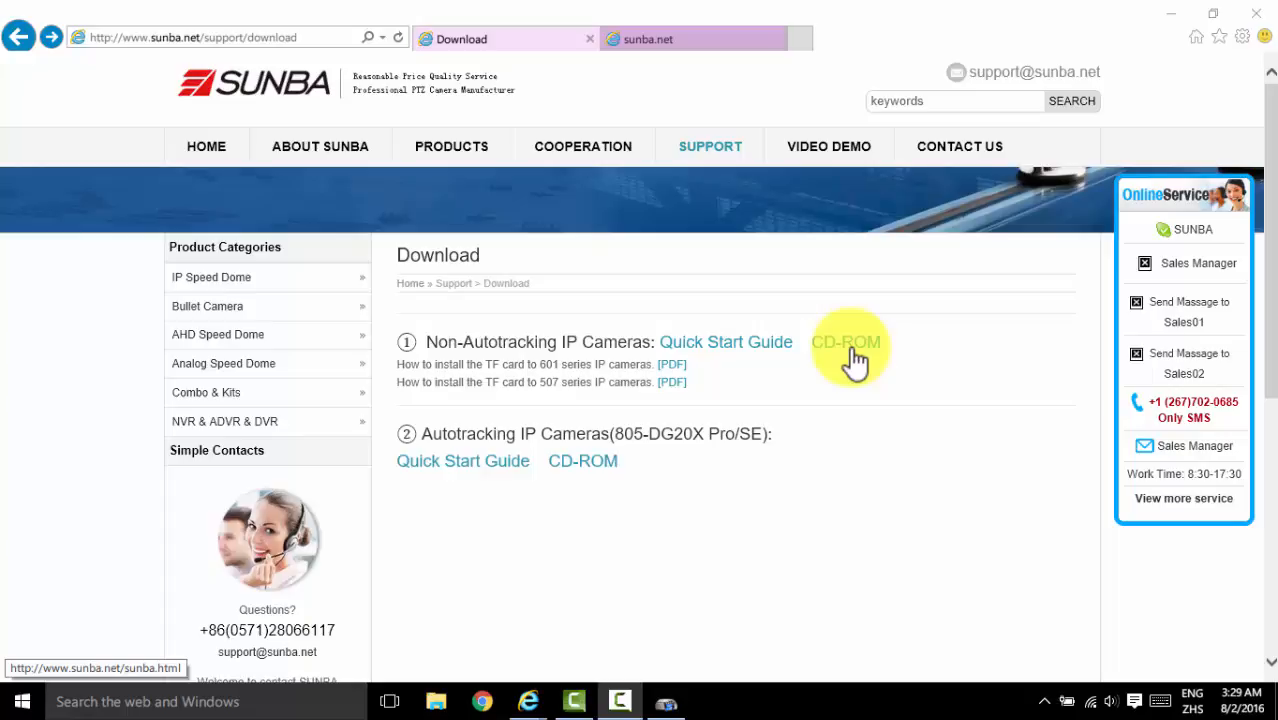
Open the Non-Autotracking IP Cameras CD downloads and launch its GoogleDrive folder link
{"action": "left_click", "coordinate": [847, 342]}
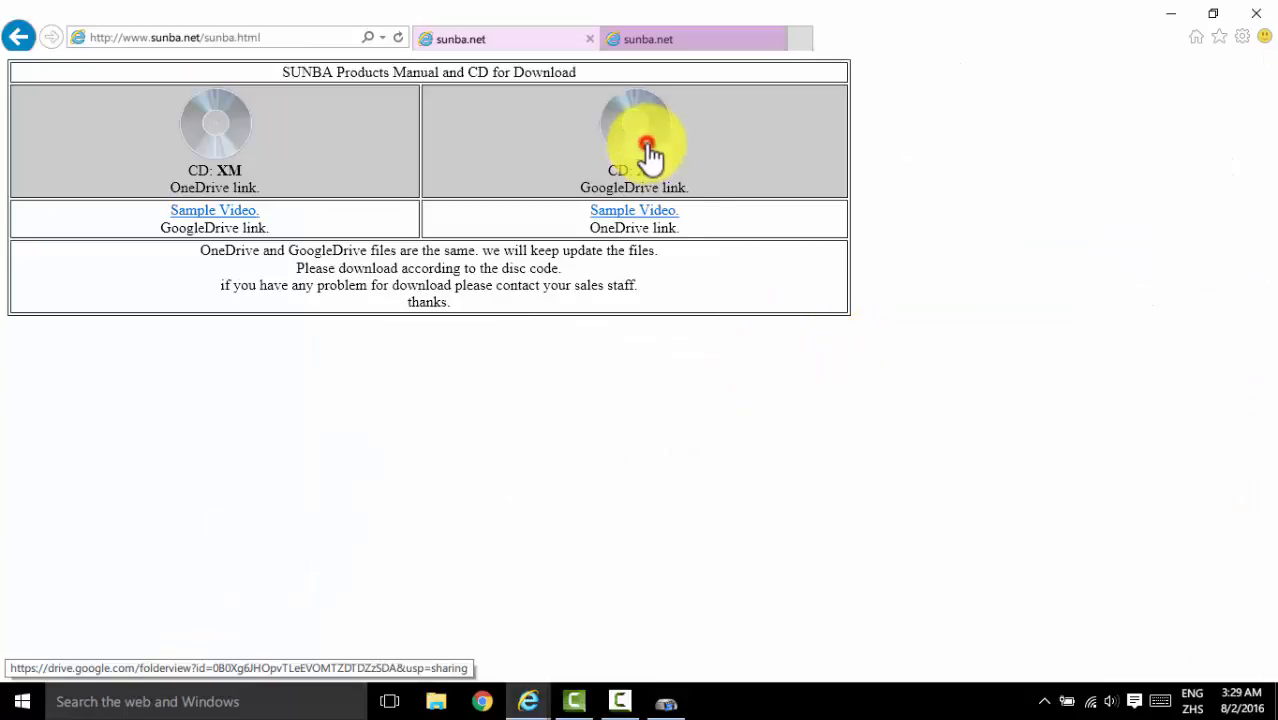
{"action": "left_click", "coordinate": [647, 140]}
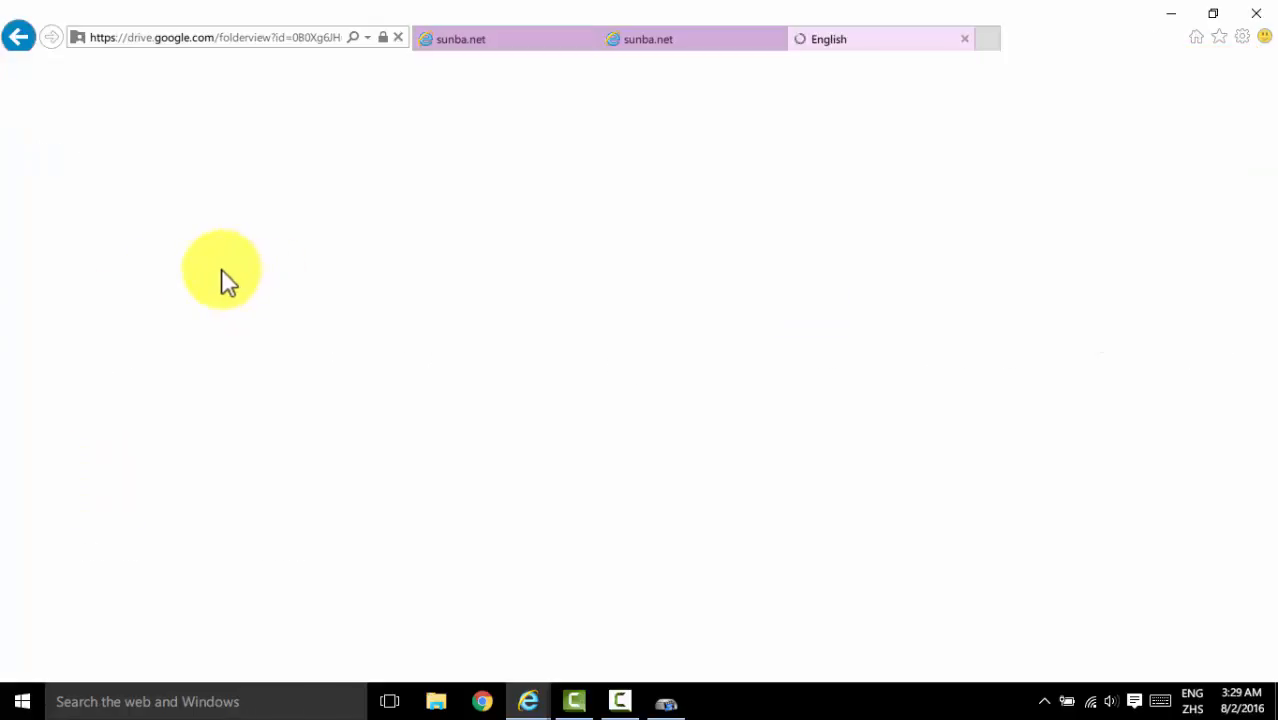
{"action": "mouse_move", "coordinate": [325, 315]}
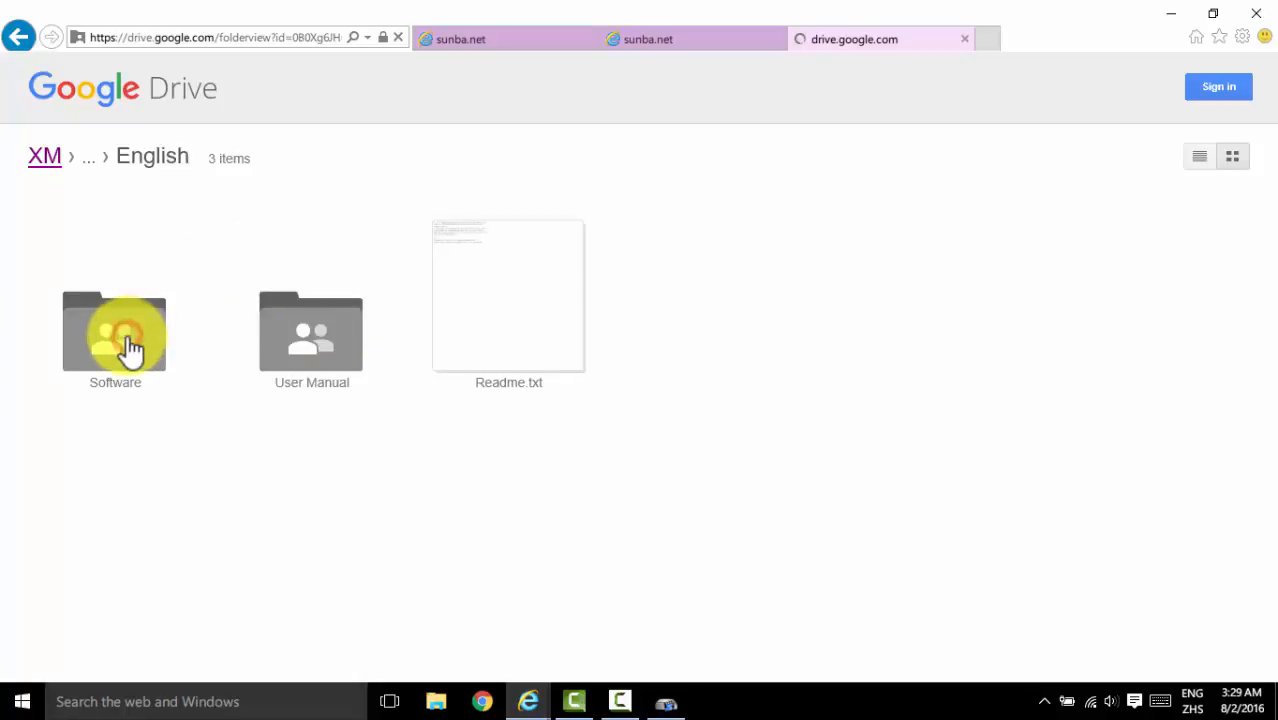
Open the Software folder inside XM's English folder on Google Drive
{"action": "double_click", "coordinate": [114, 330]}
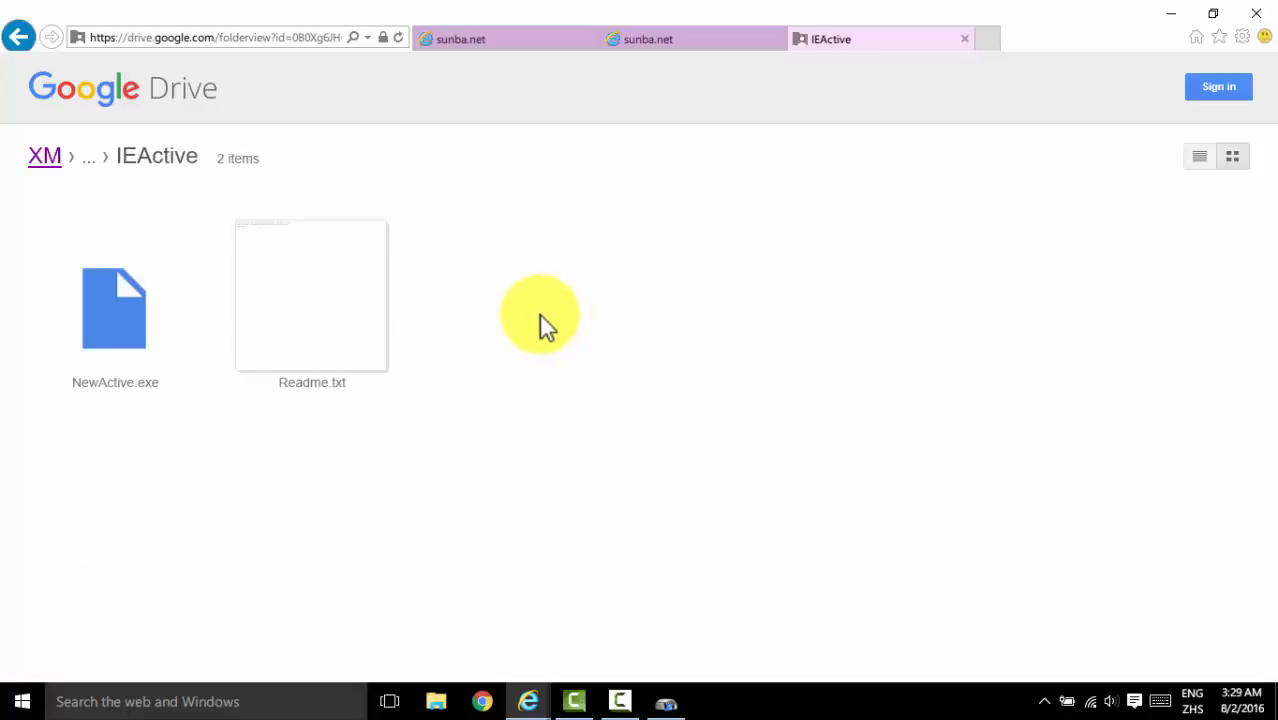
{"action": "mouse_move", "coordinate": [124, 327]}
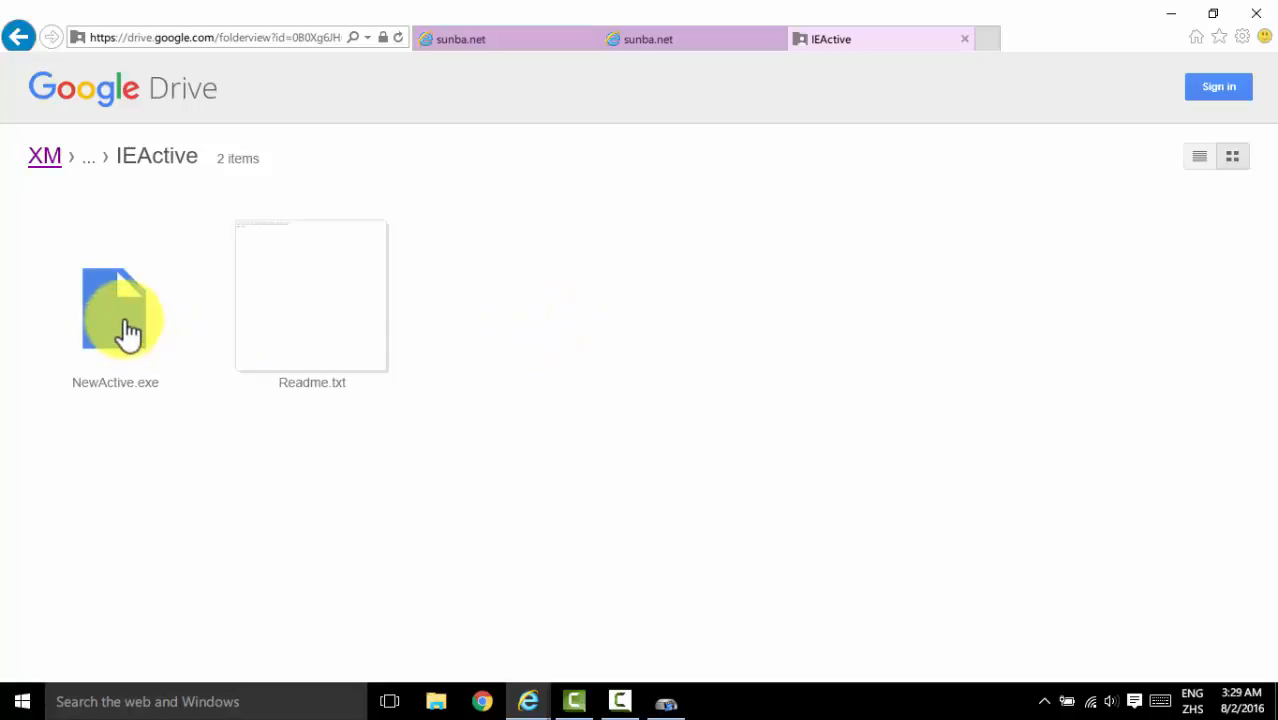